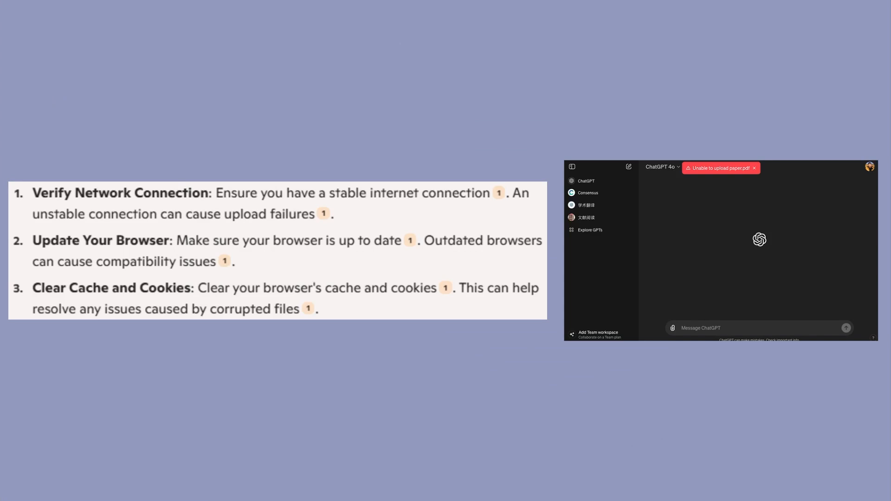
scroll("down", 3)
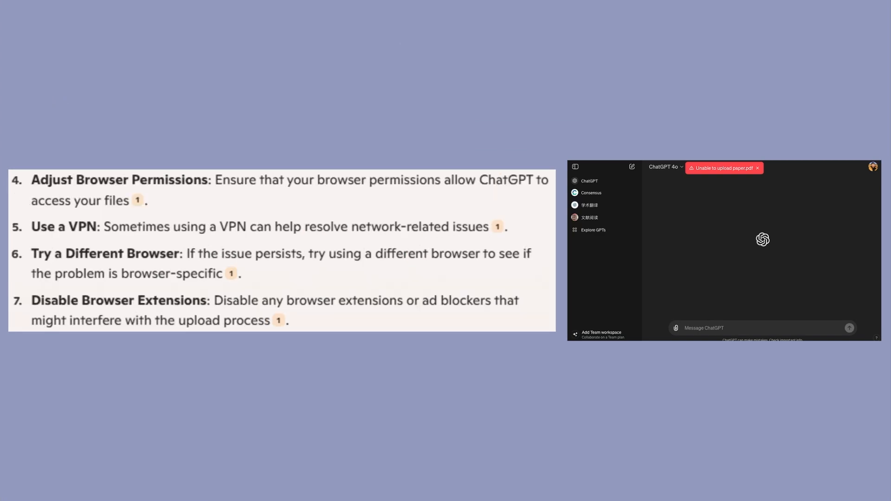